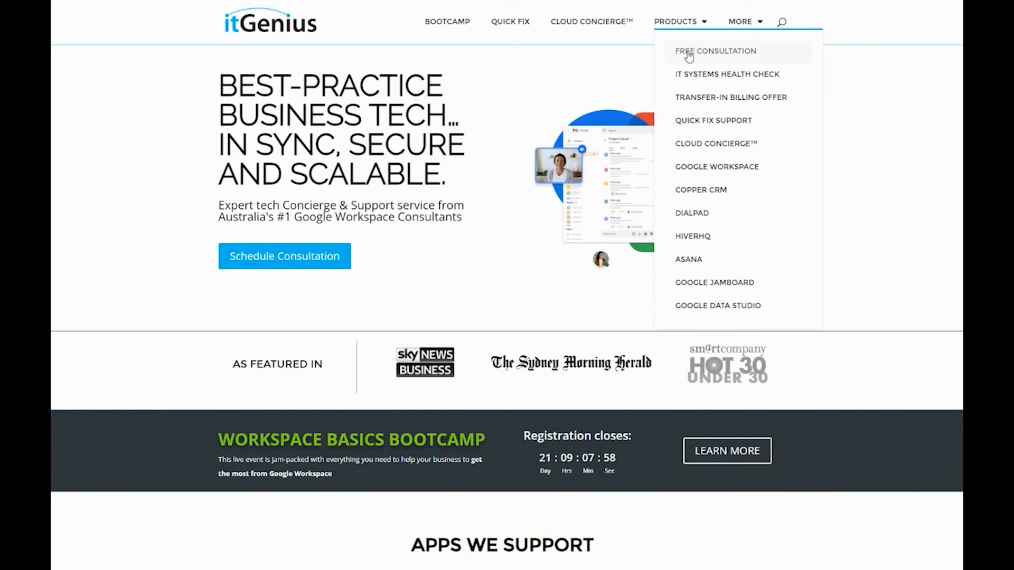
# View the Free Consultation, Cloud Concierge™ and Quick Fix Support pages in turn
pyautogui.click(715, 51)
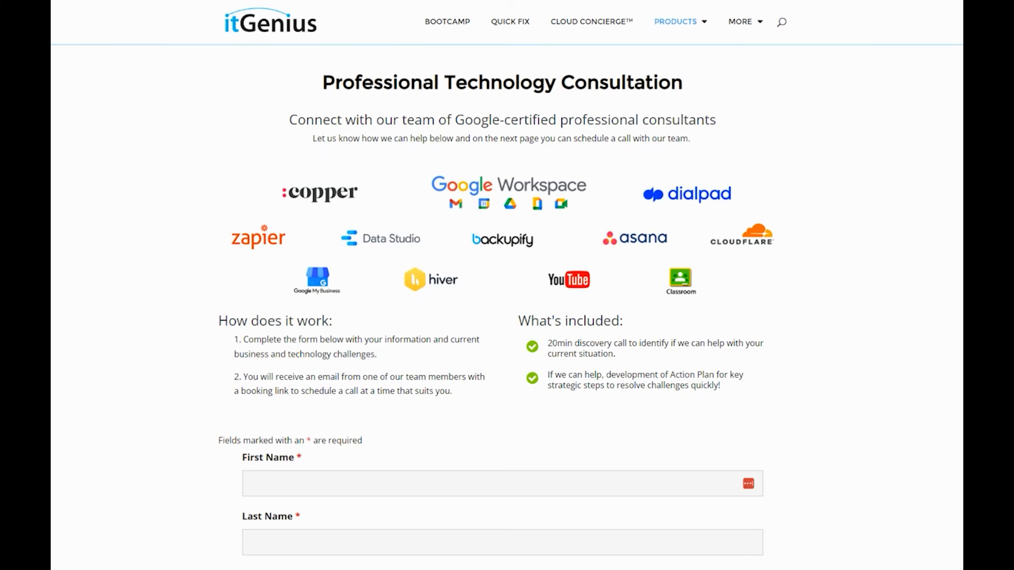
pyautogui.click(591, 21)
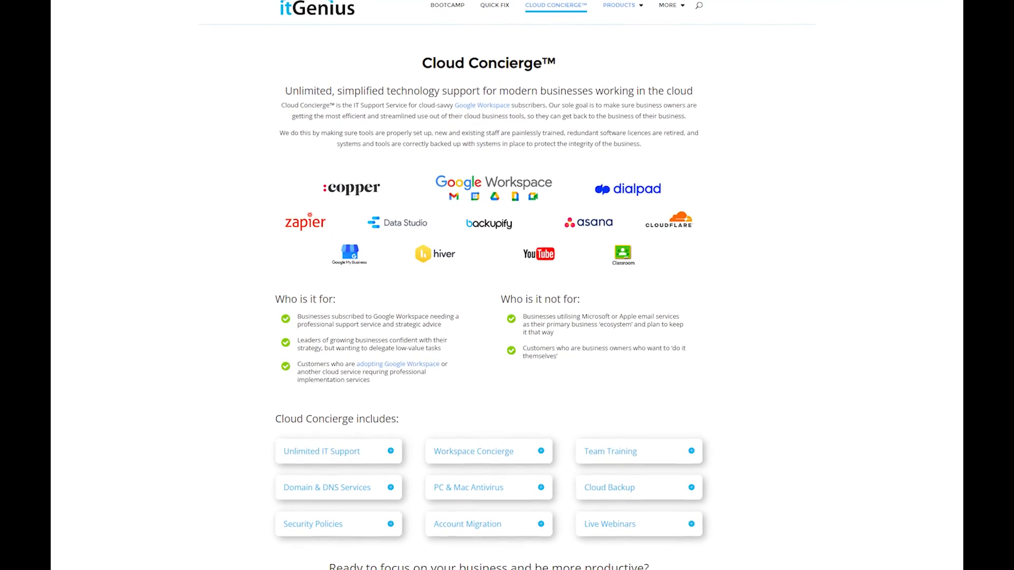
pyautogui.click(495, 6)
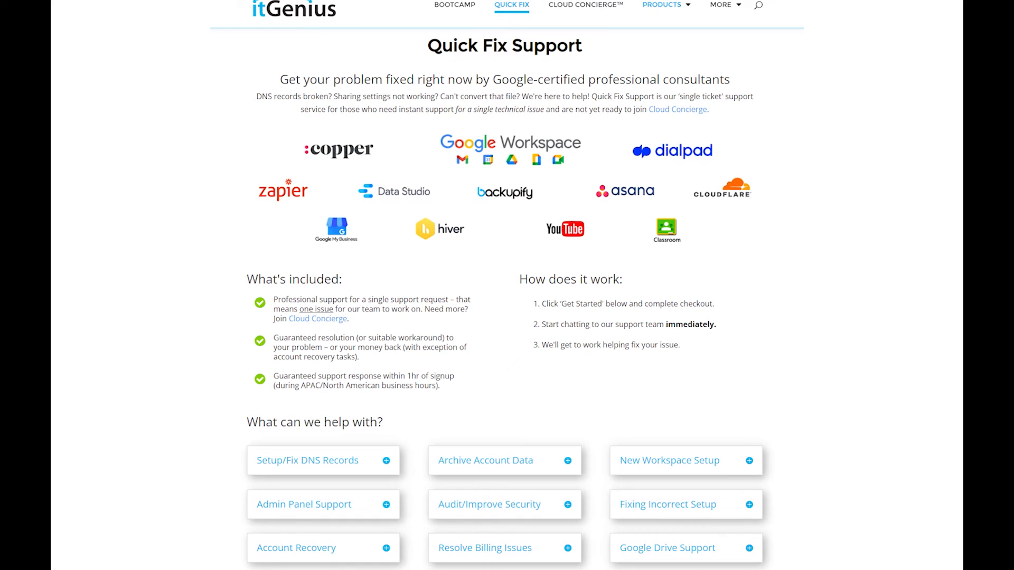